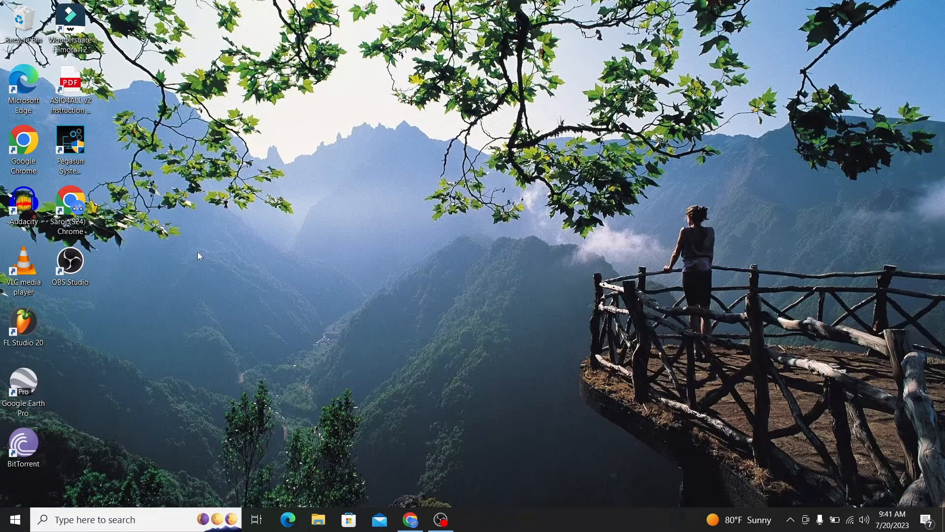
mouse_move(174, 246)
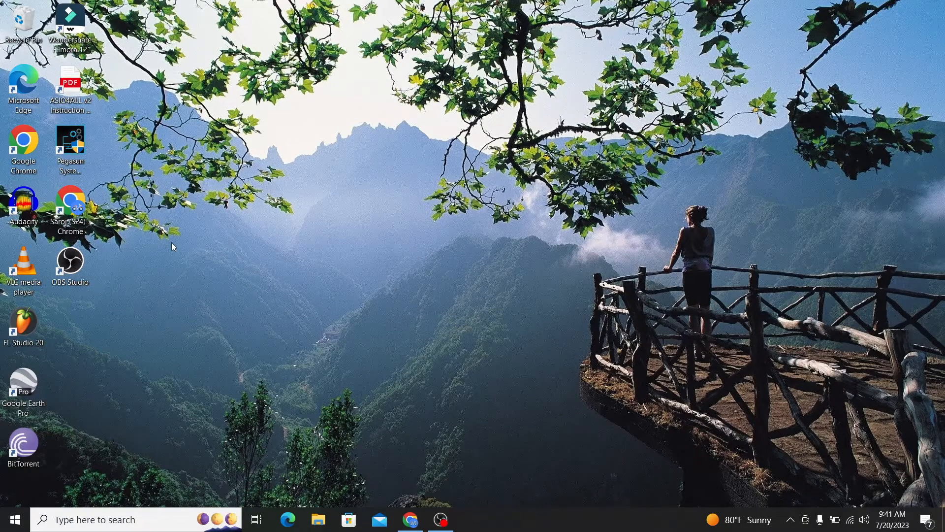
mouse_move(149, 239)
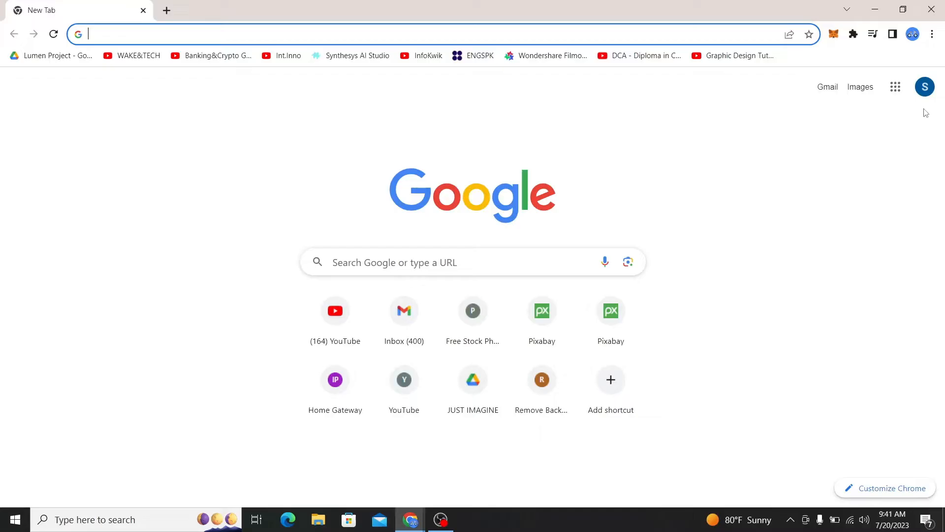
mouse_move(518, 272)
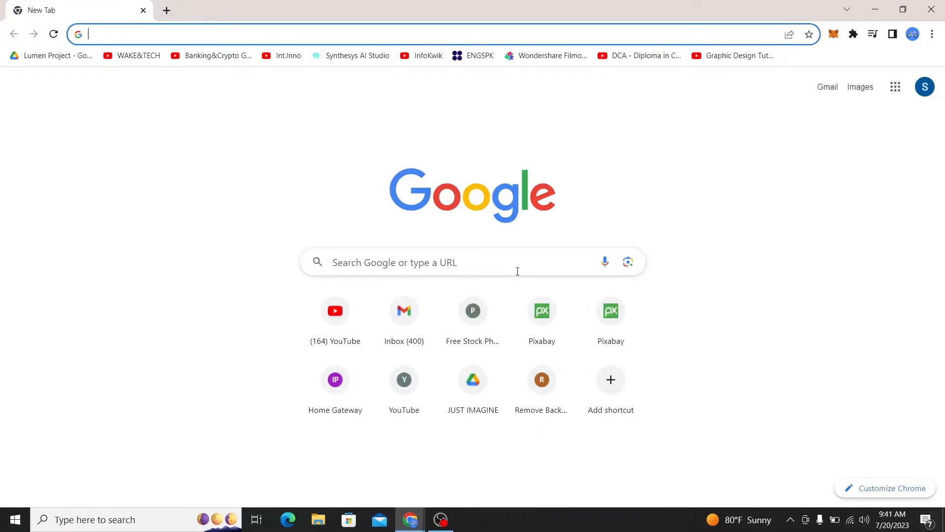
Step: Load the Prime Video welcome page from primevideo.com while still signed in
text(primevideo.com/offers/nonprimehomepage/ref=dv_web_force_root)
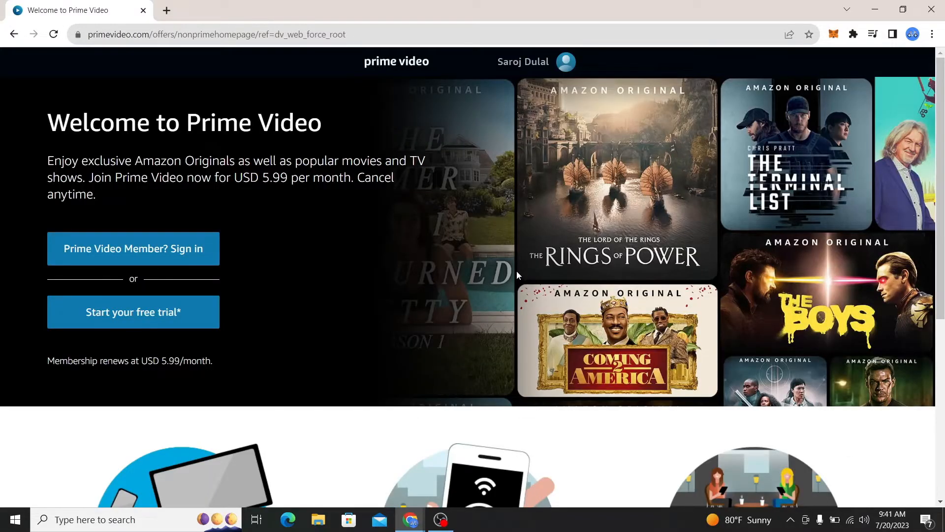
mouse_move(309, 110)
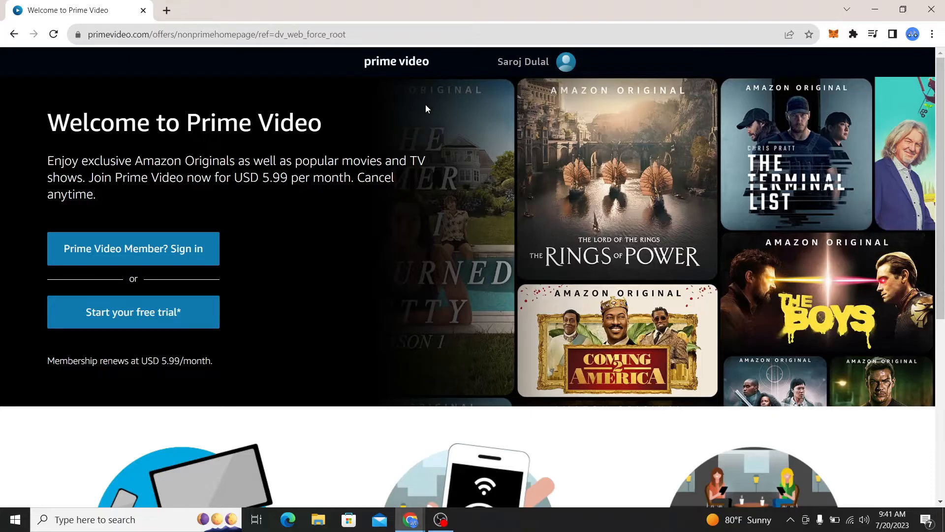
mouse_move(326, 234)
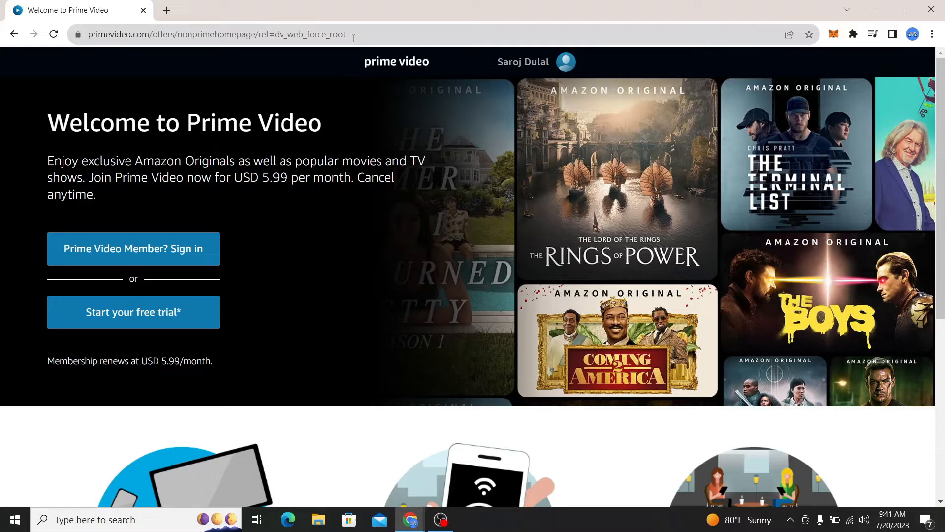
click(214, 34)
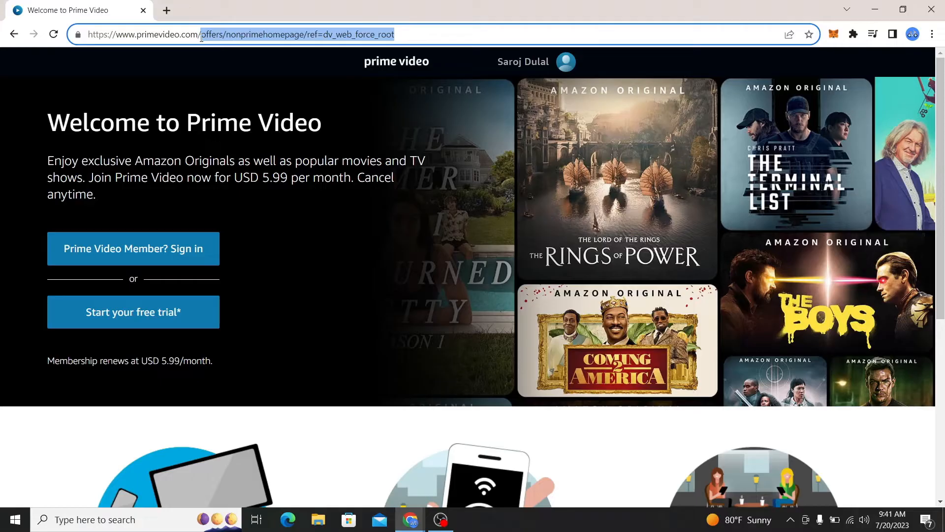
click(231, 34)
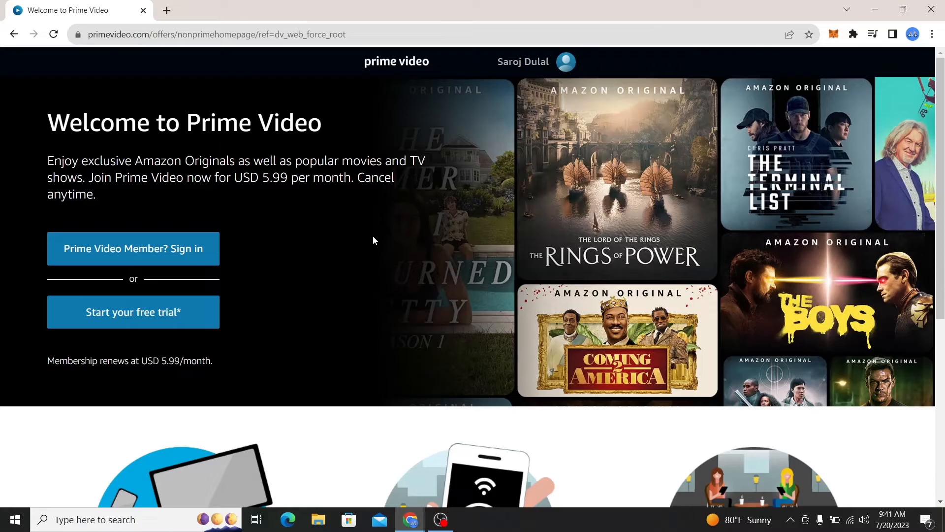
mouse_move(528, 52)
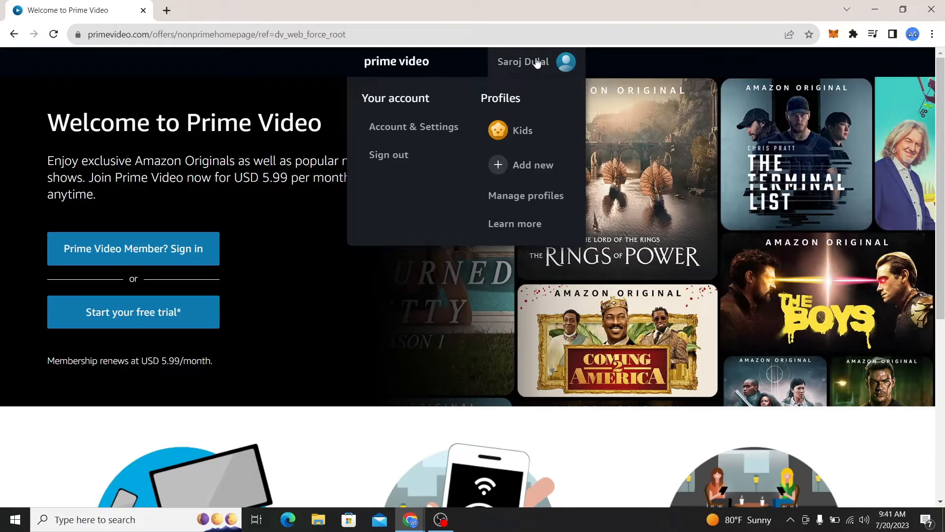
mouse_move(408, 161)
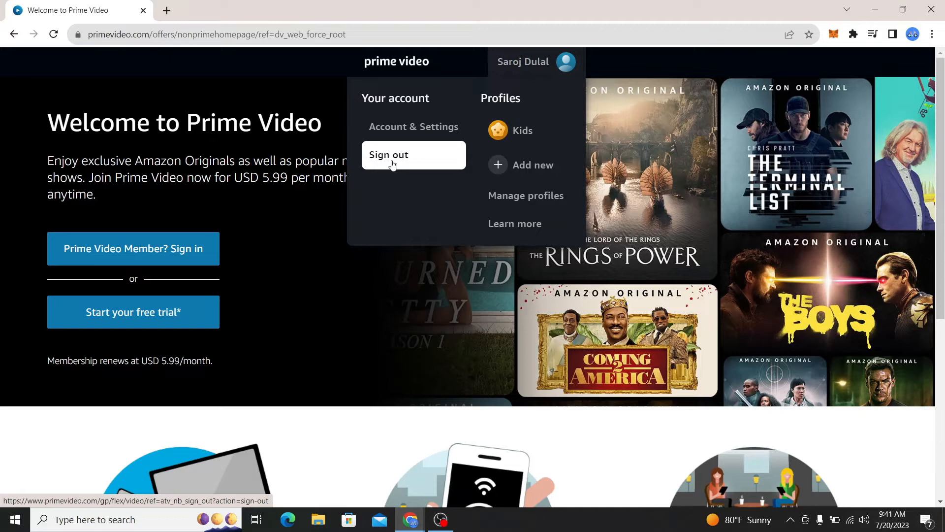
Step: Sign out of the account and reveal the Sign In option in the account menu
click(389, 154)
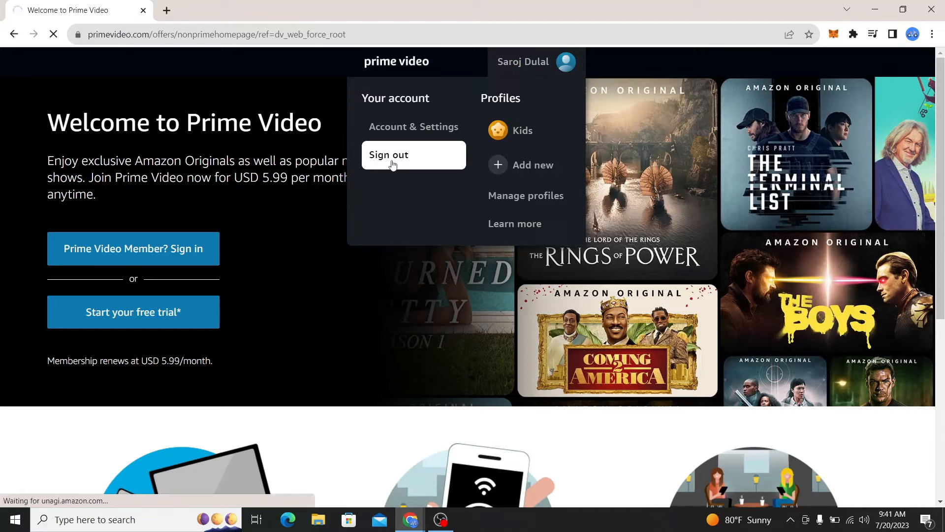
click(414, 154)
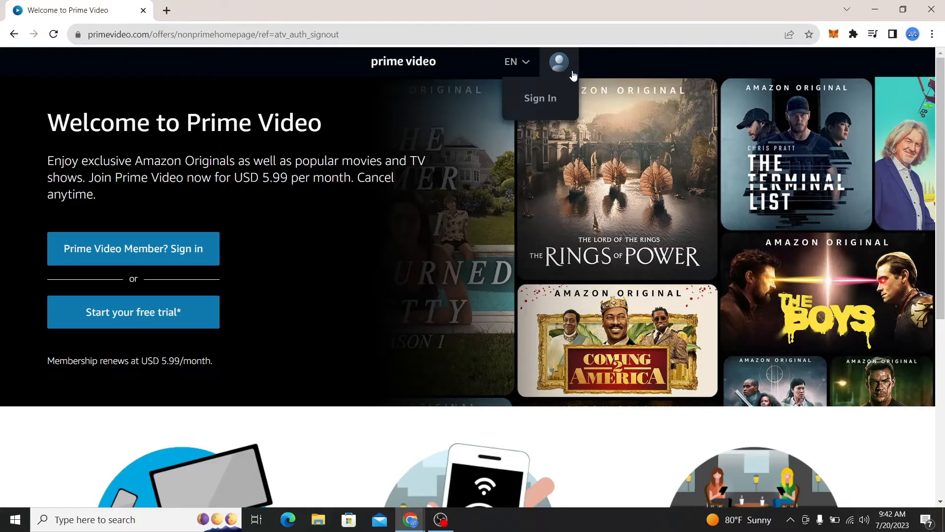
mouse_move(562, 58)
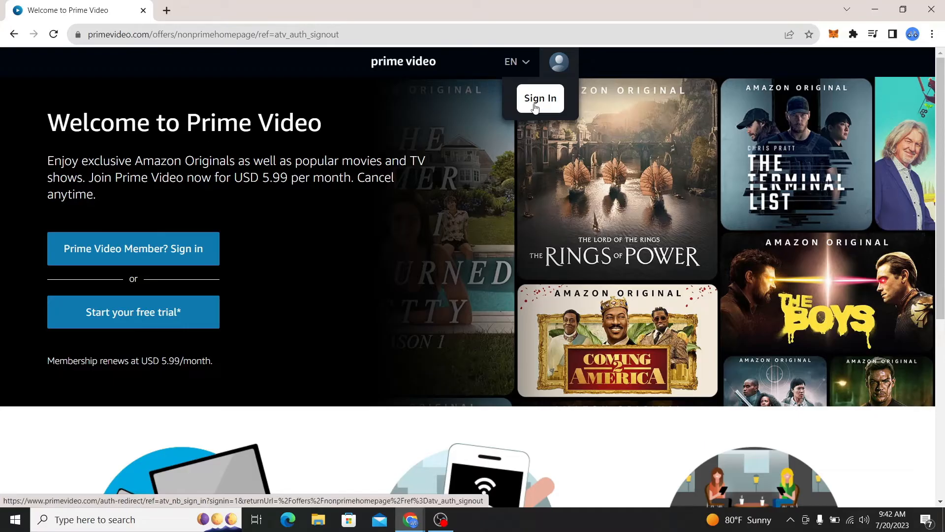
mouse_move(445, 138)
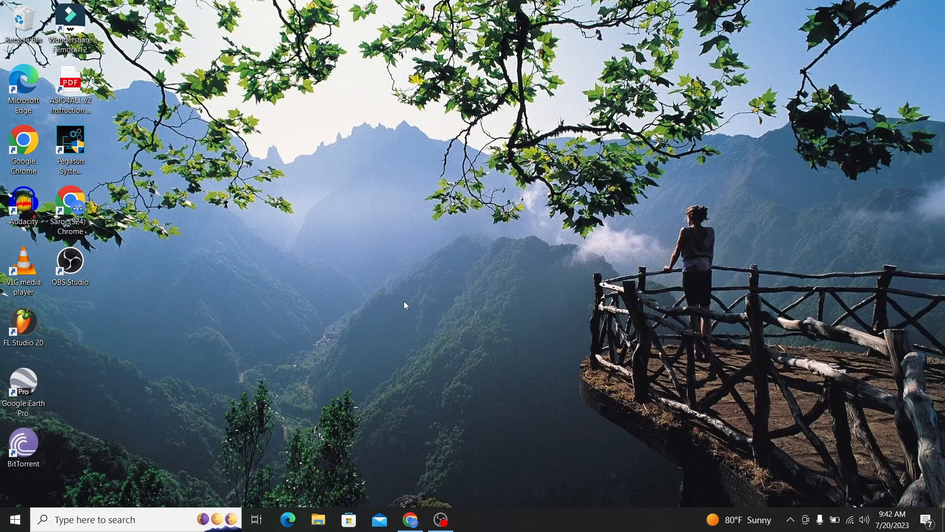
mouse_move(430, 331)
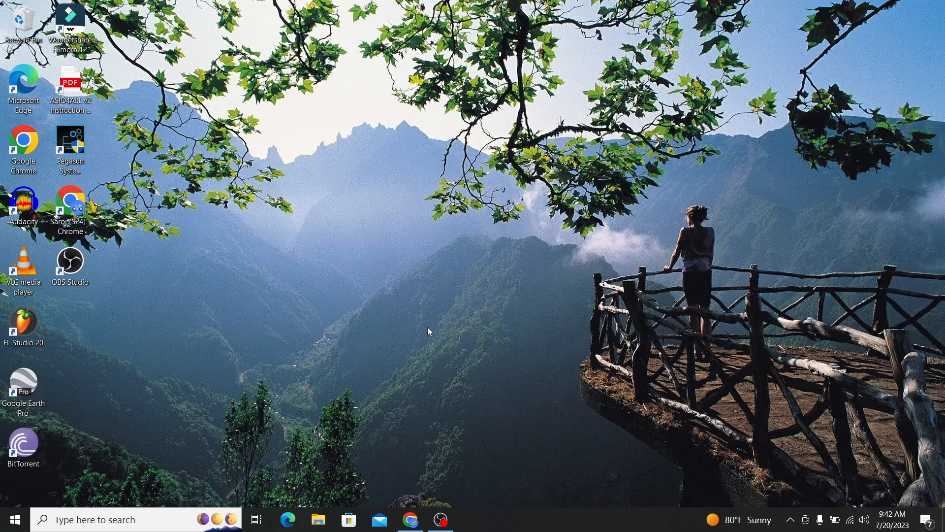